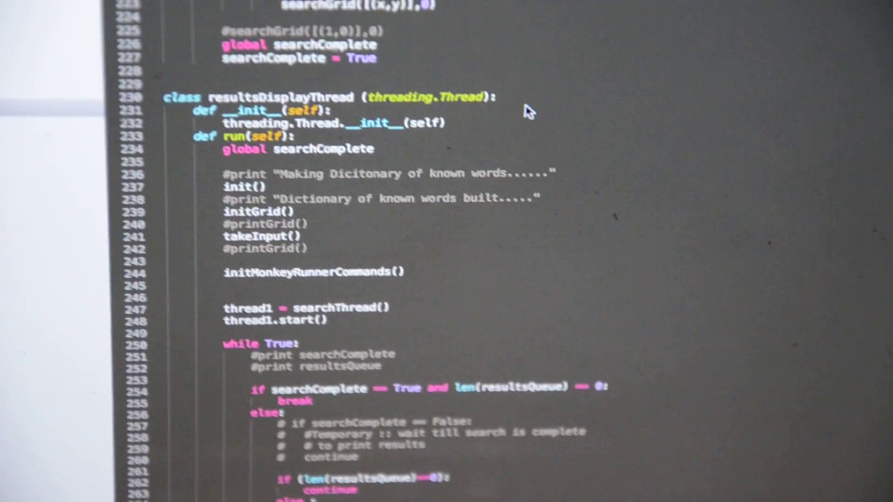
pyautogui.scroll(-3)
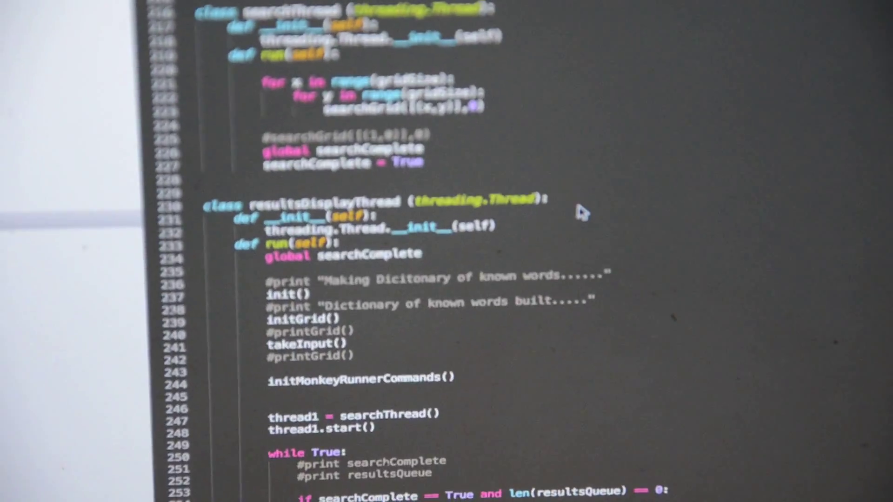
pyautogui.scroll(-3)
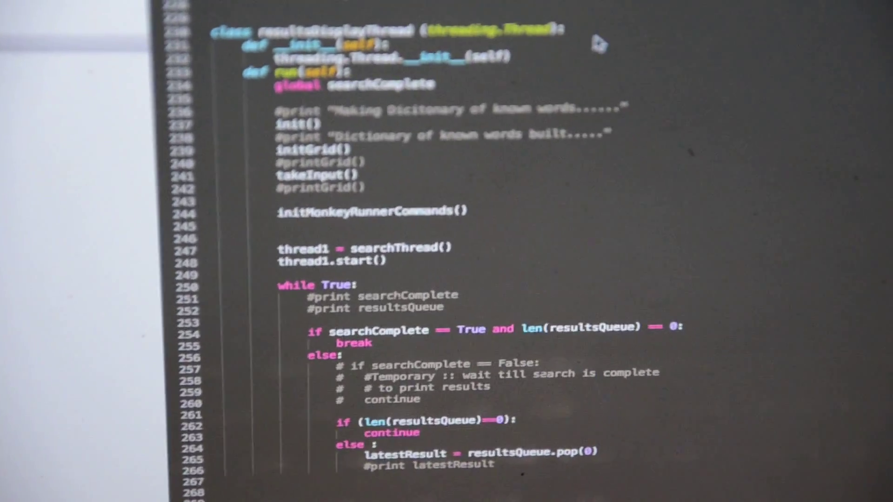